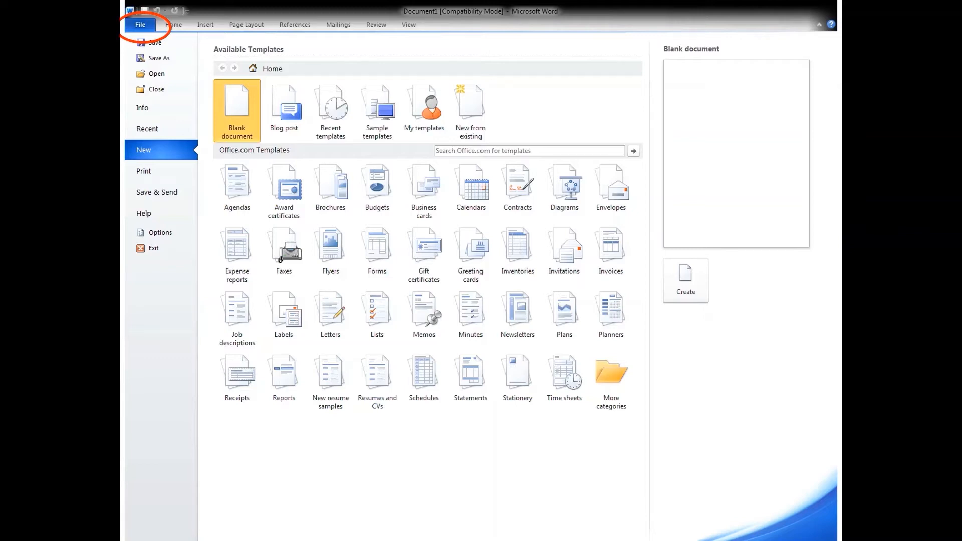
Create a new Blank document from the New templates
{"action": "left_click", "coordinate": [143, 149]}
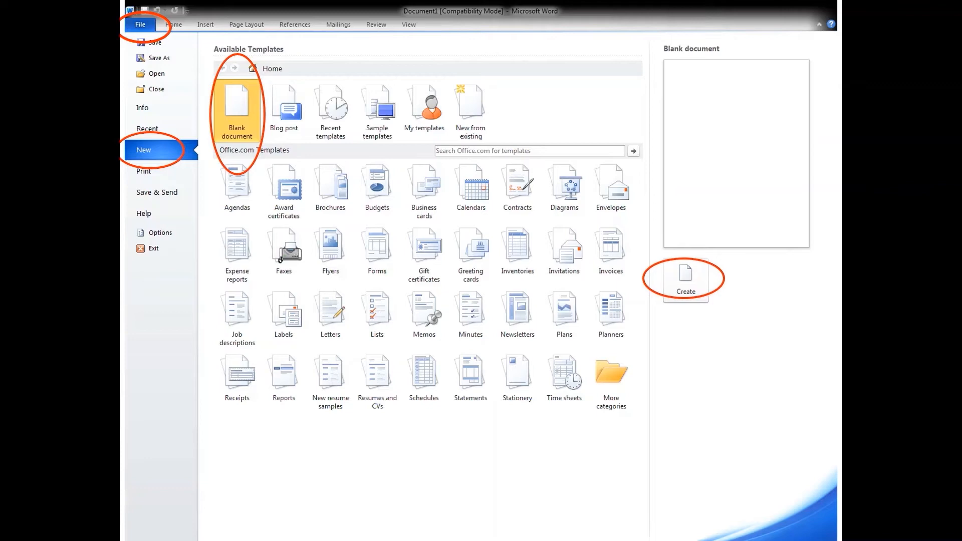
{"action": "left_click", "coordinate": [684, 277]}
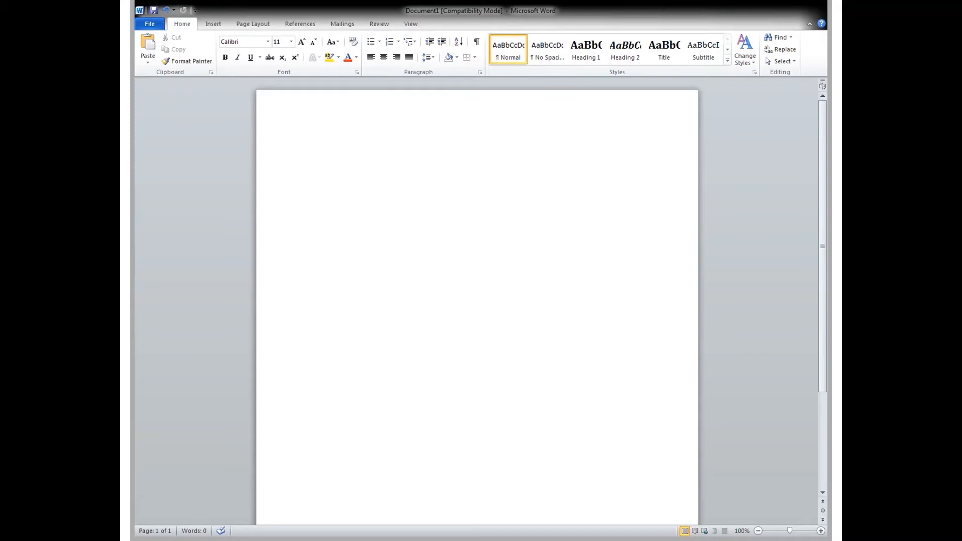
Return to the new-document templates via the File tab
{"action": "left_click", "coordinate": [148, 23]}
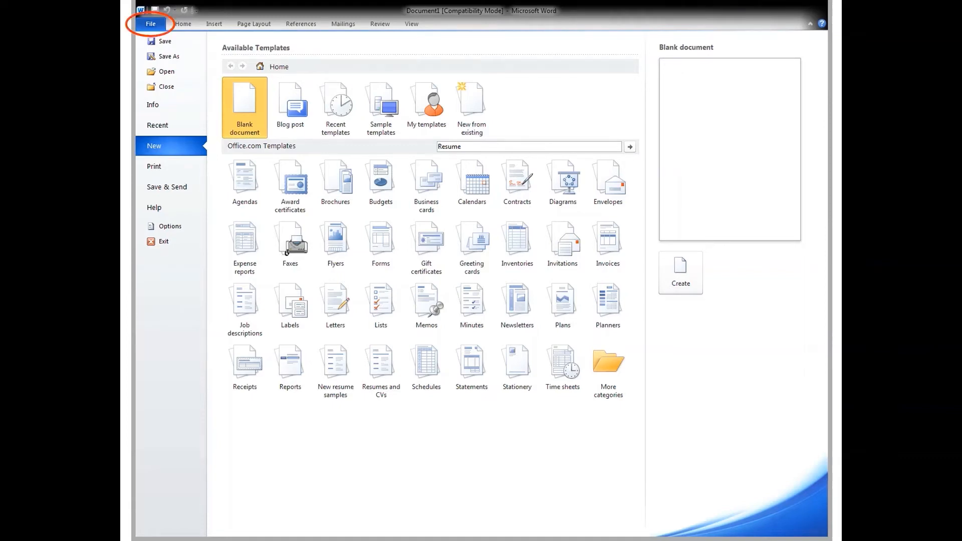
Run the Office.com template search for Resume
{"action": "left_click", "coordinate": [154, 145]}
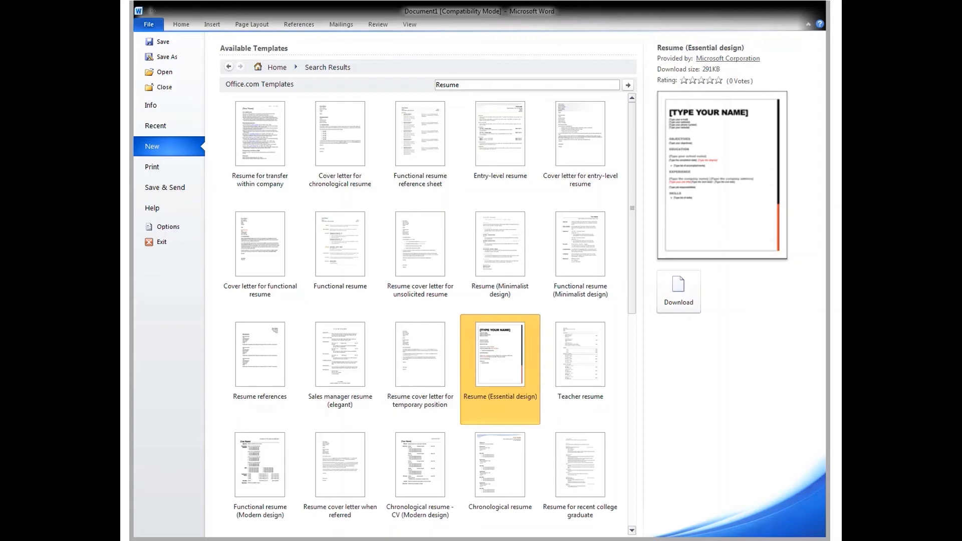
Download Resume (Essential design) as a new document, then go back to New
{"action": "left_click", "coordinate": [677, 287]}
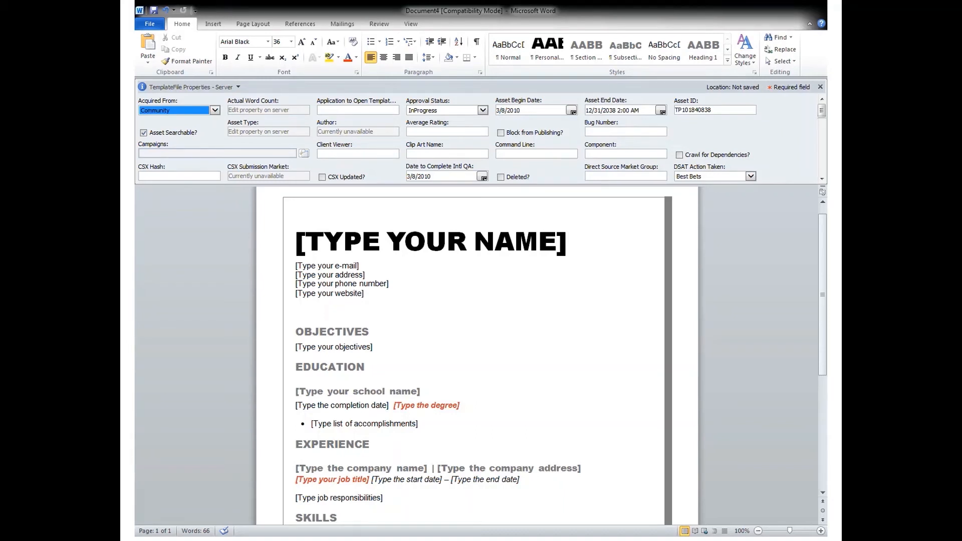
{"action": "left_click", "coordinate": [149, 23]}
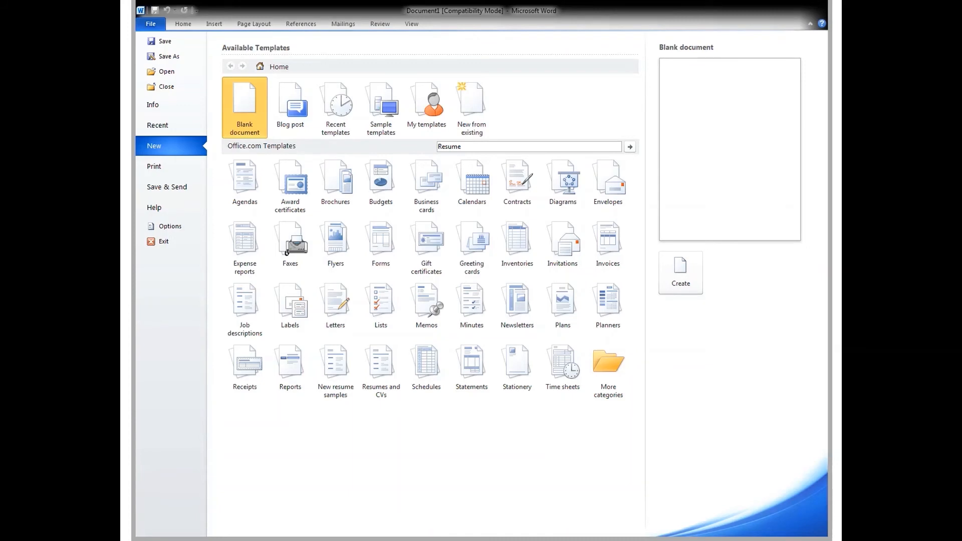
Bring up the Open dialog from the File menu
{"action": "left_click", "coordinate": [150, 23]}
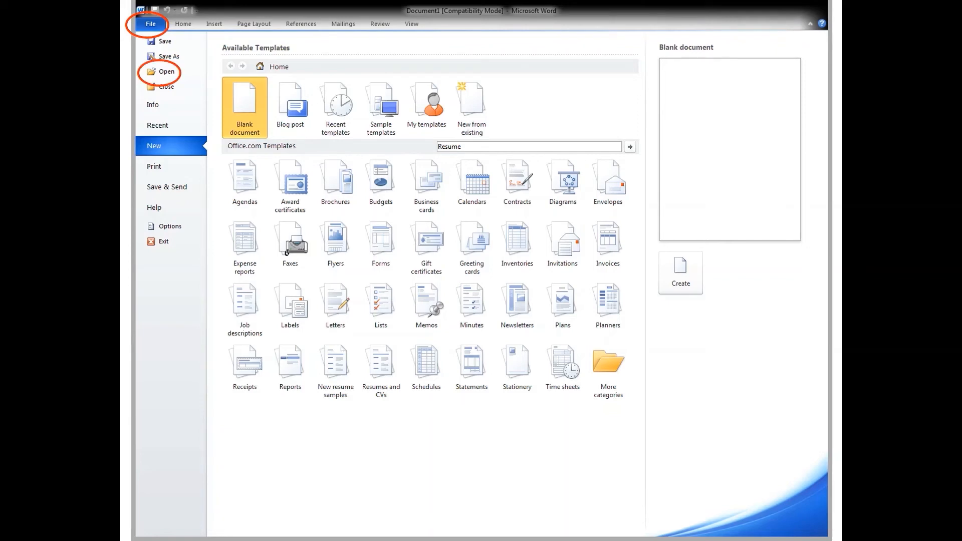
{"action": "left_click", "coordinate": [165, 73]}
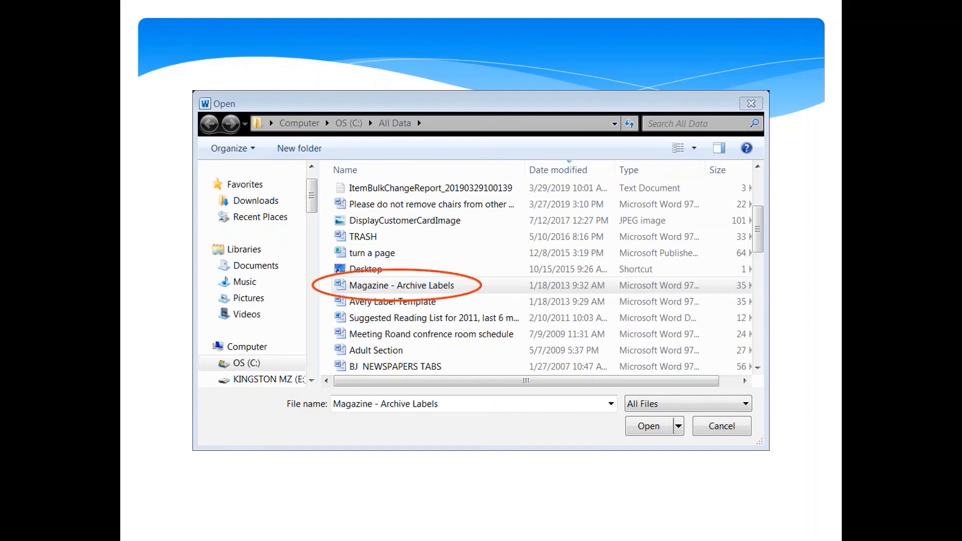
Open the Magazine - Archive Labels document from C:\All Data
{"action": "left_click", "coordinate": [647, 426]}
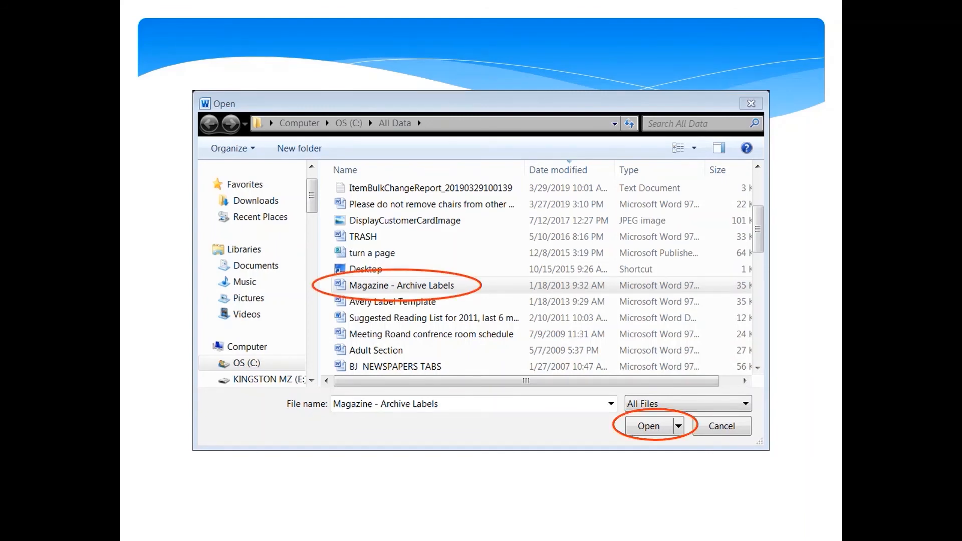
{"action": "left_click", "coordinate": [648, 426]}
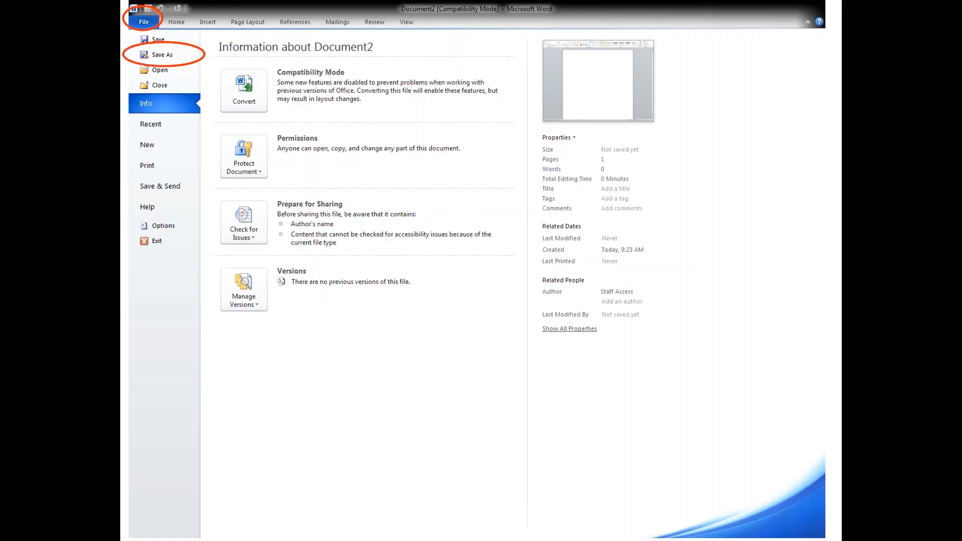
Save the document to the Desktop as Hello Dear Patron via Save As
{"action": "left_click", "coordinate": [161, 54]}
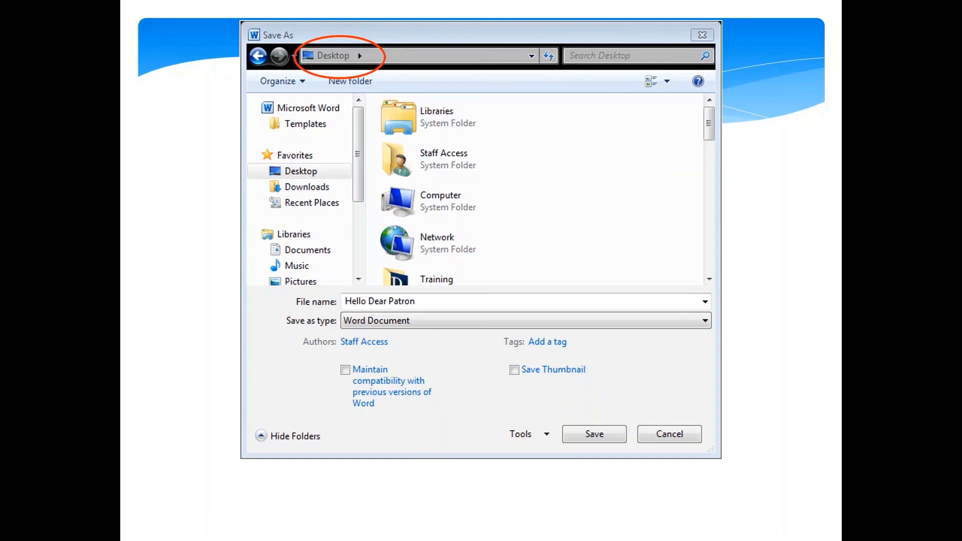
{"action": "left_click", "coordinate": [593, 433]}
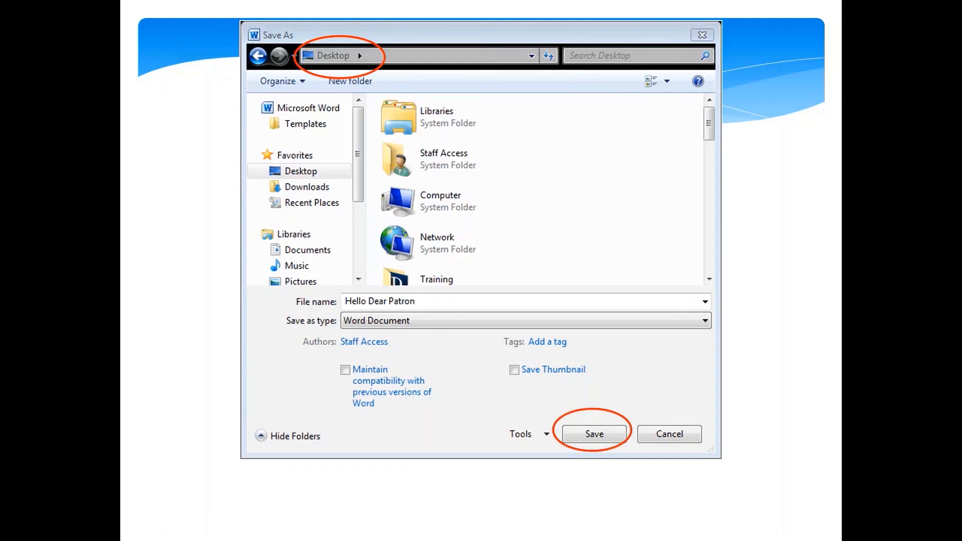